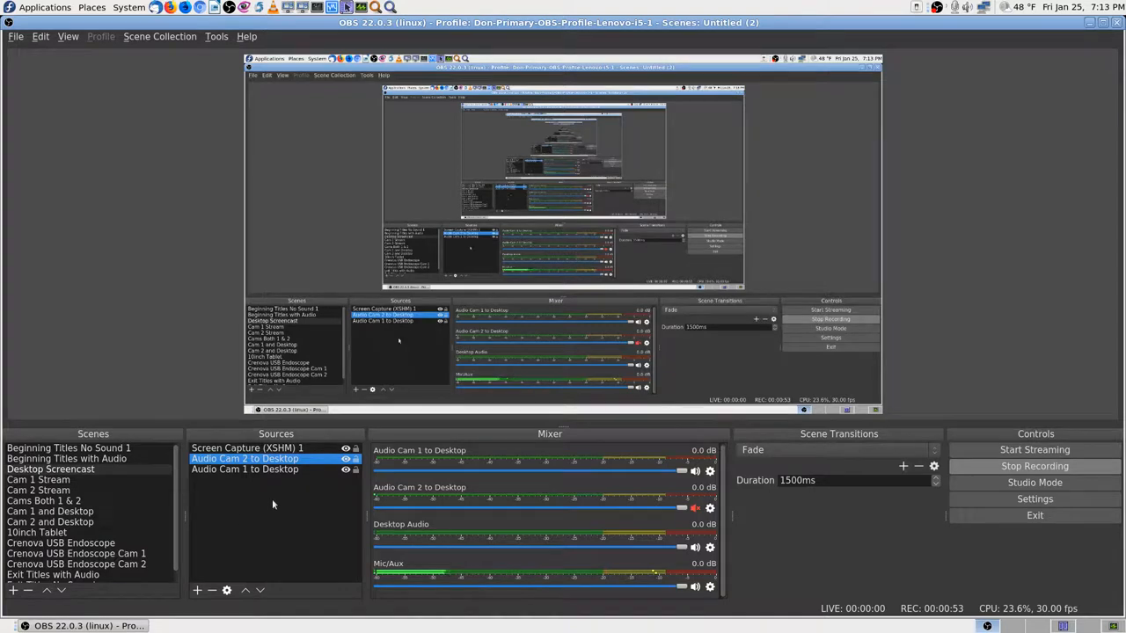
Inspect Audio Cam 2 to Desktop's settings unchanged, then delete that source from Desktop Screencast
double_click(244, 458)
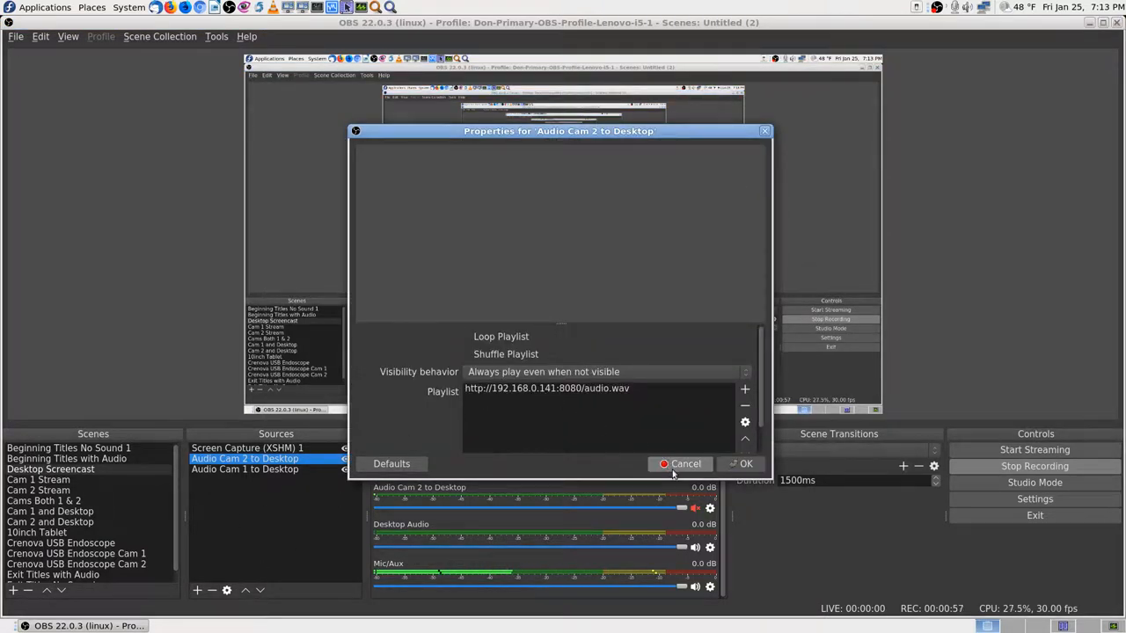
click(680, 463)
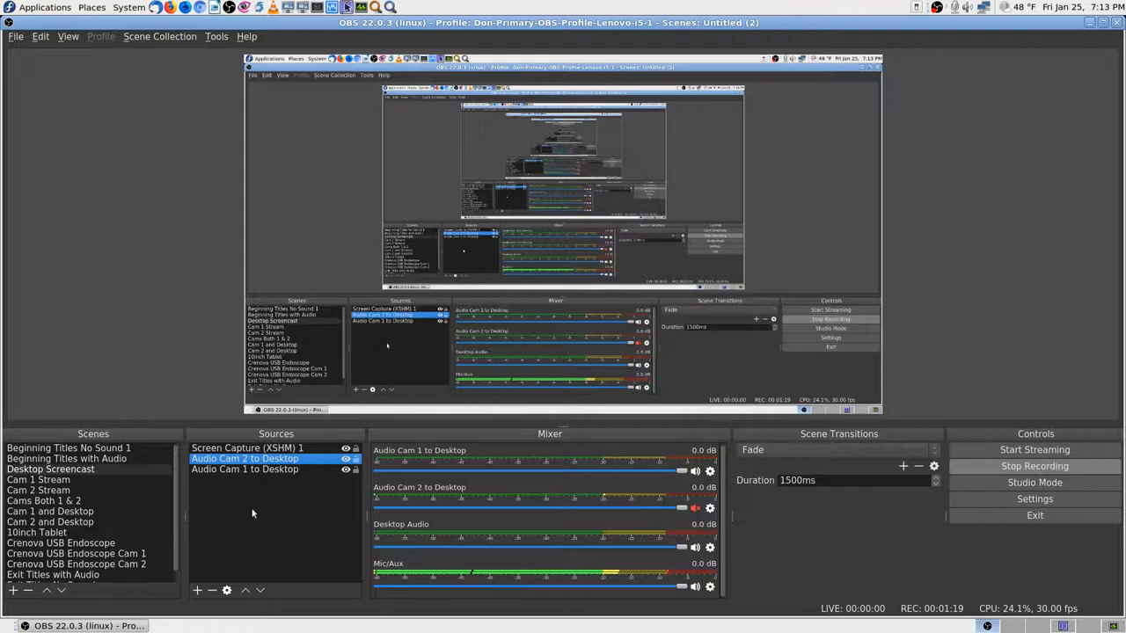
mouse_move(253, 495)
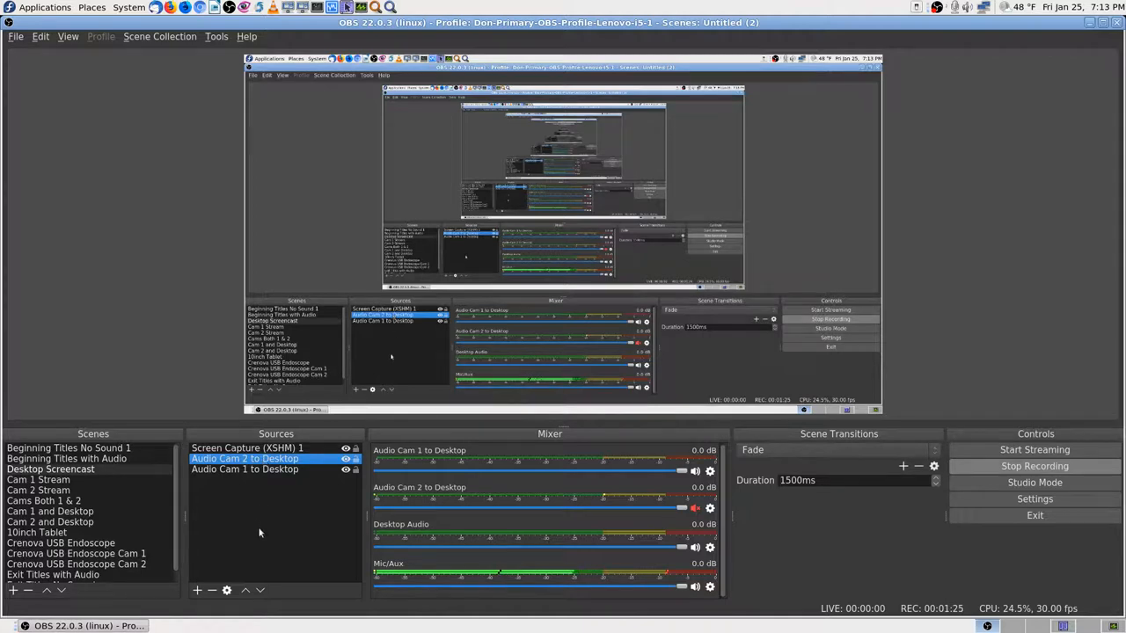
mouse_move(164, 475)
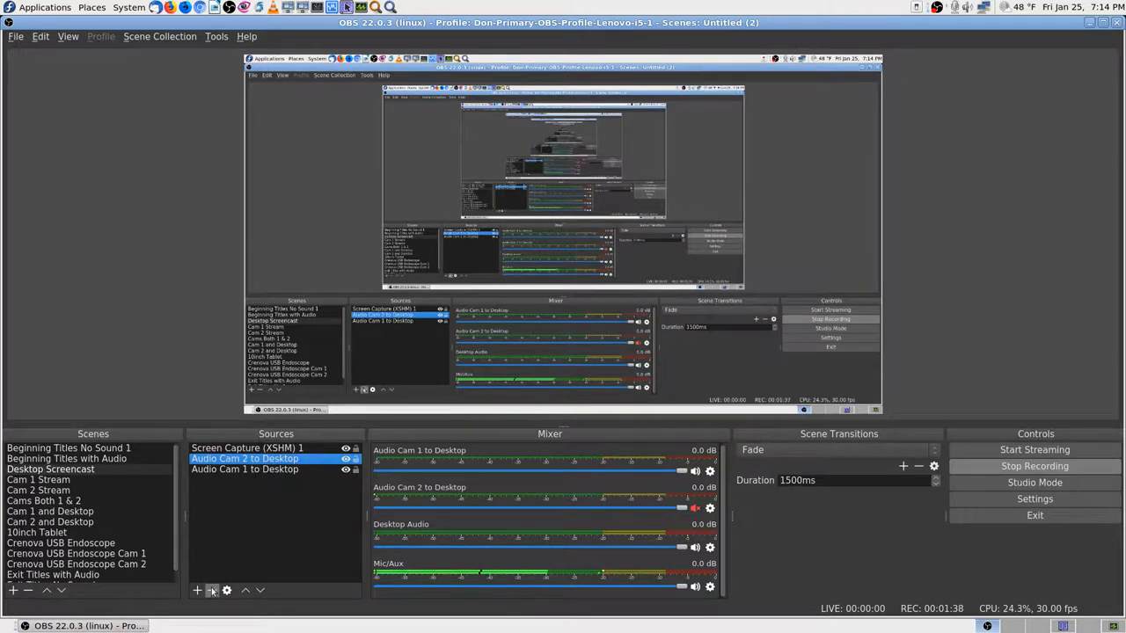
click(212, 590)
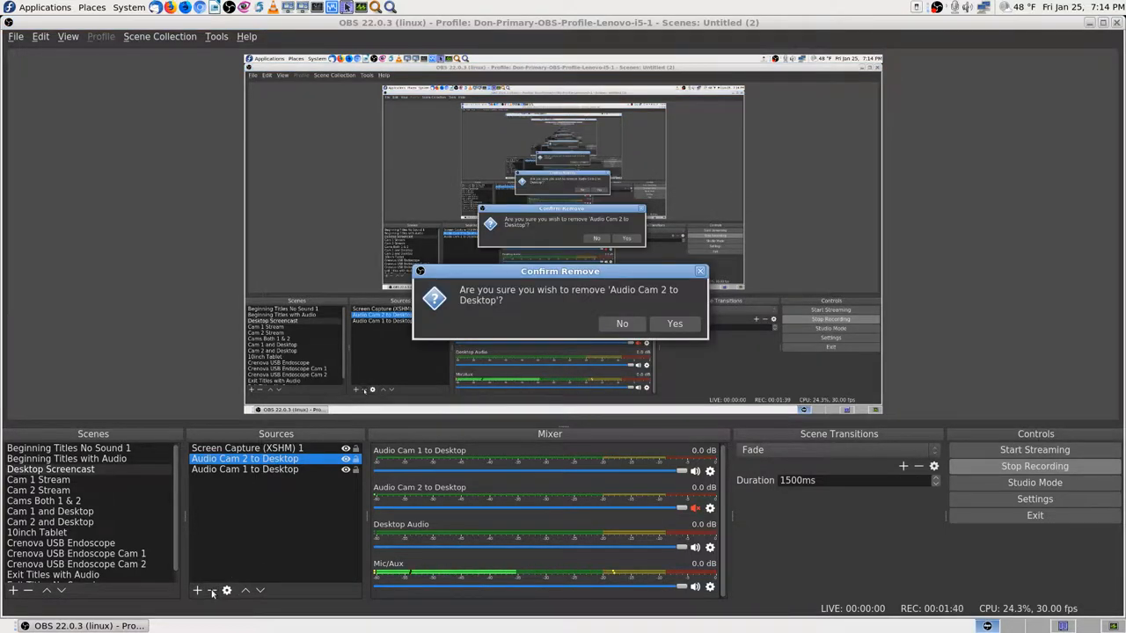
click(675, 322)
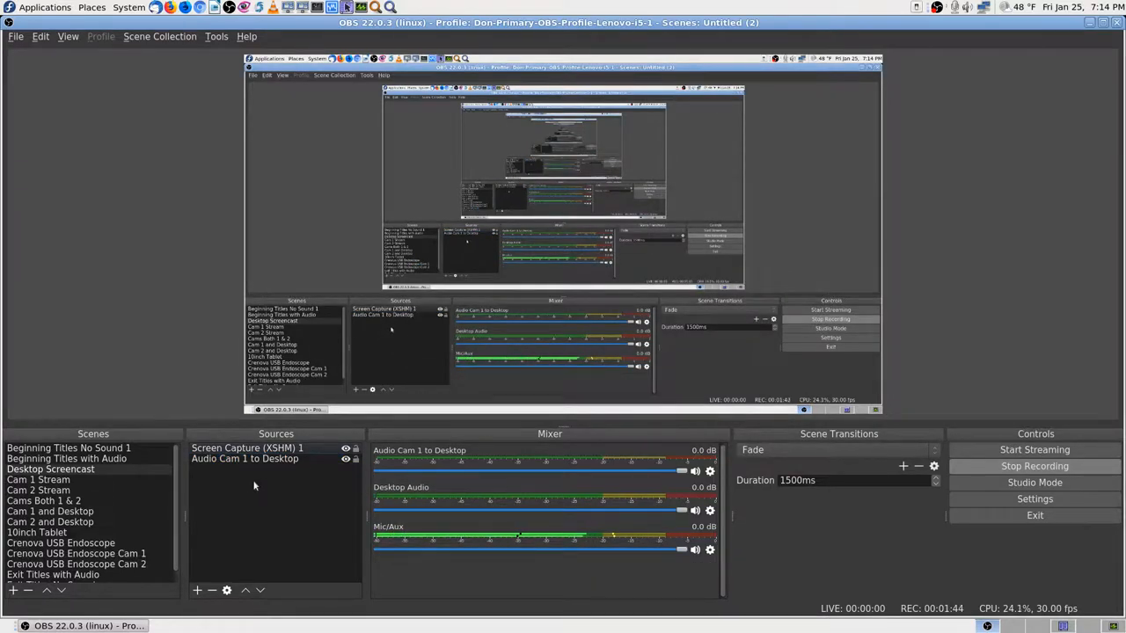
Review Audio Cam 1 to Desktop's properties in Desktop Screencast and close them unchanged
click(37, 479)
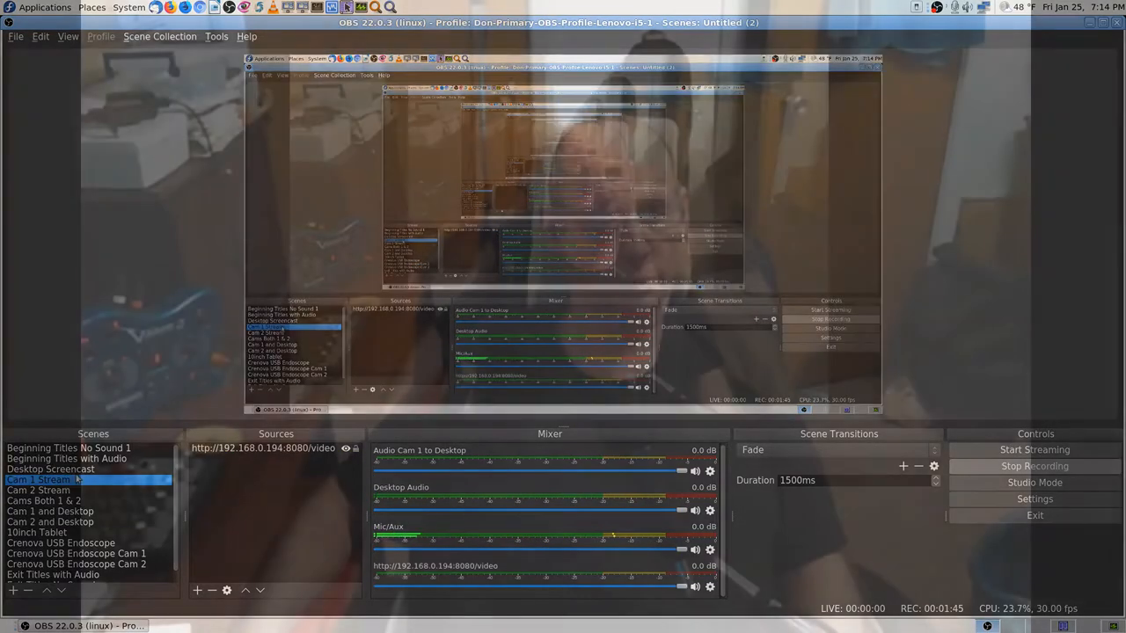
click(49, 469)
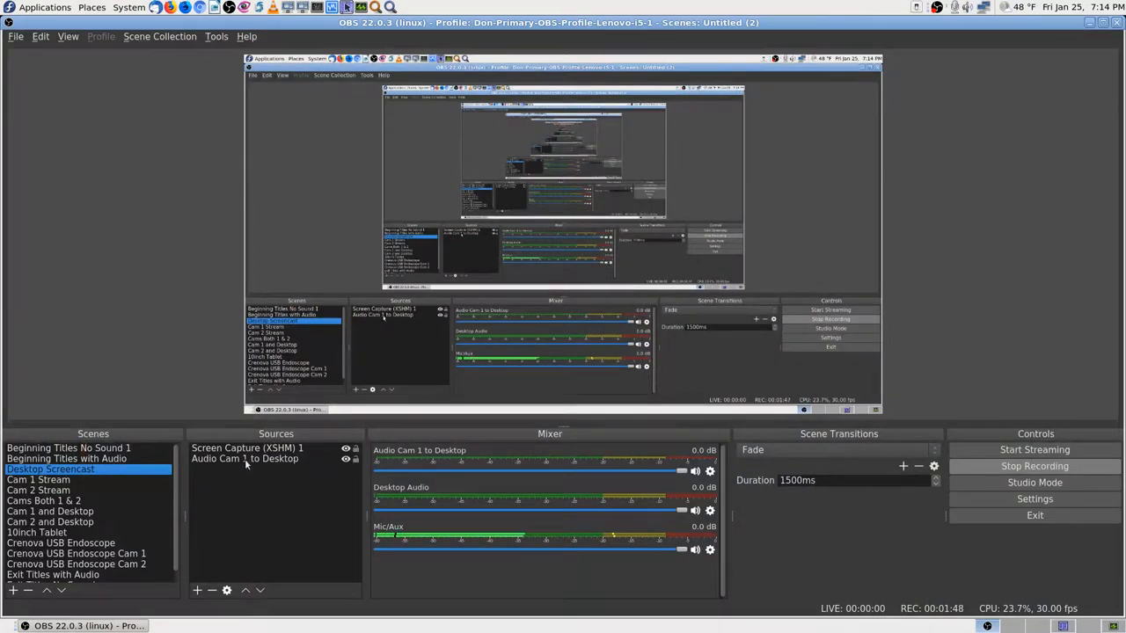
click(244, 458)
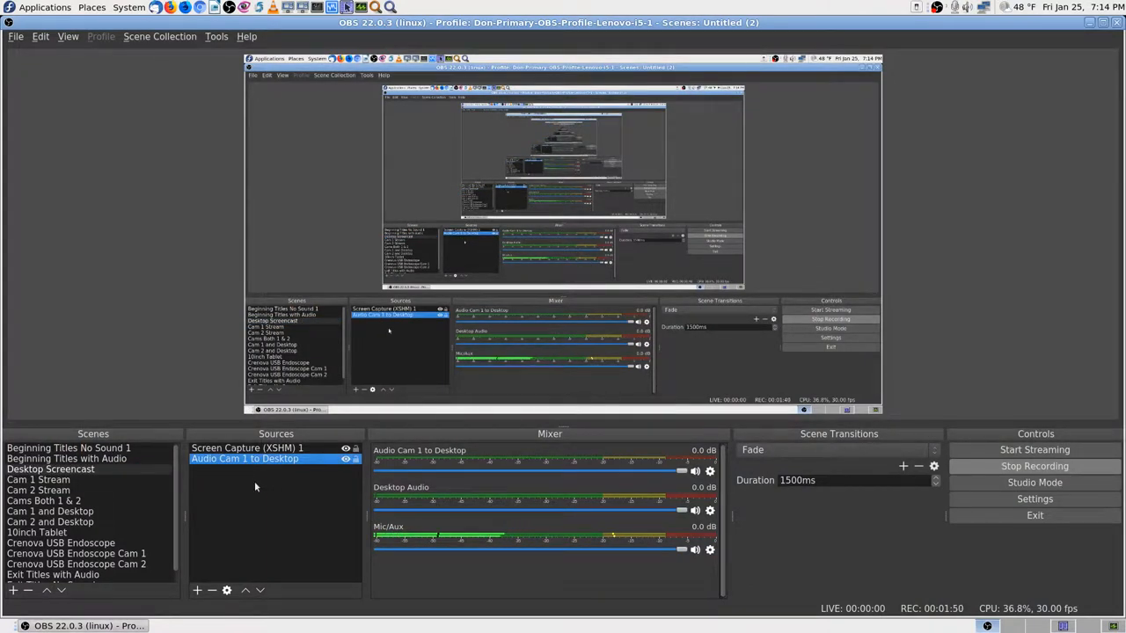
mouse_move(237, 494)
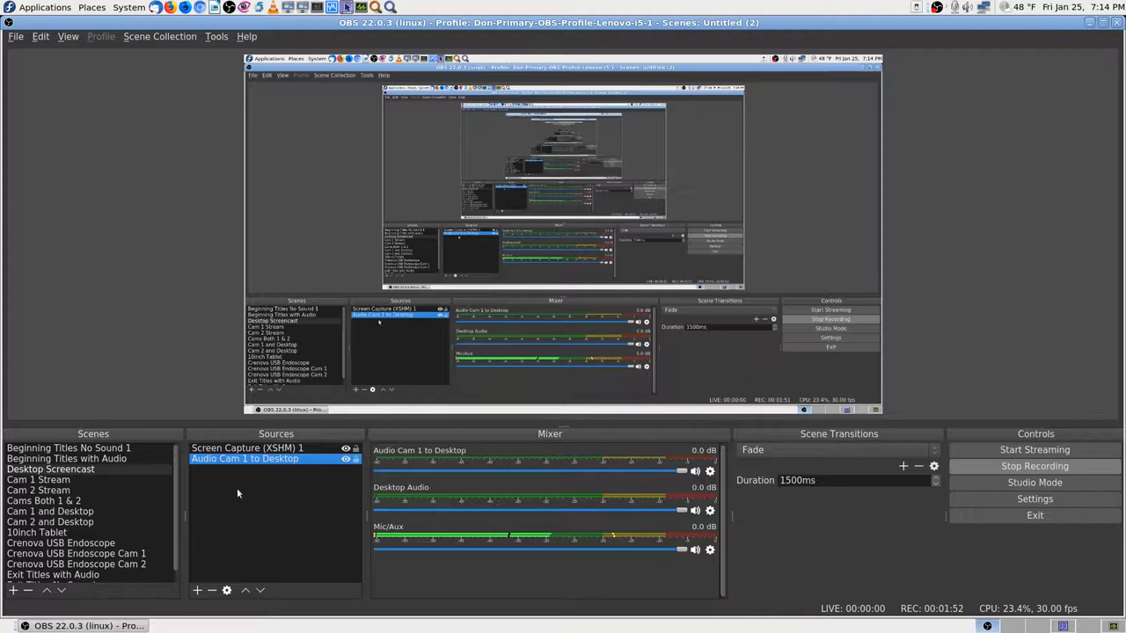
double_click(244, 458)
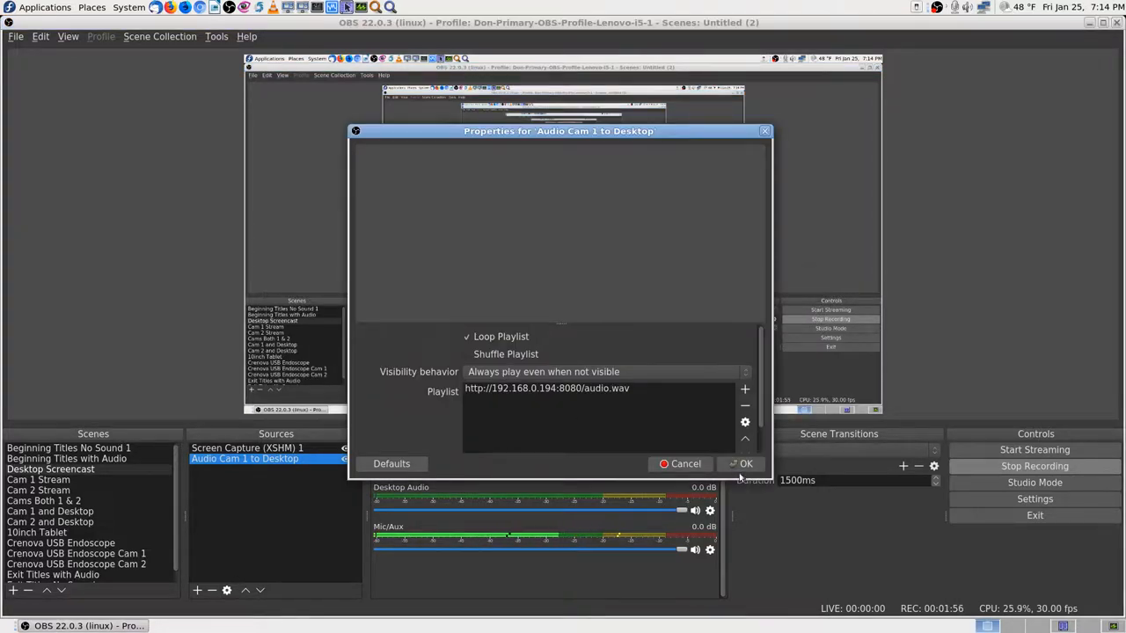
click(745, 463)
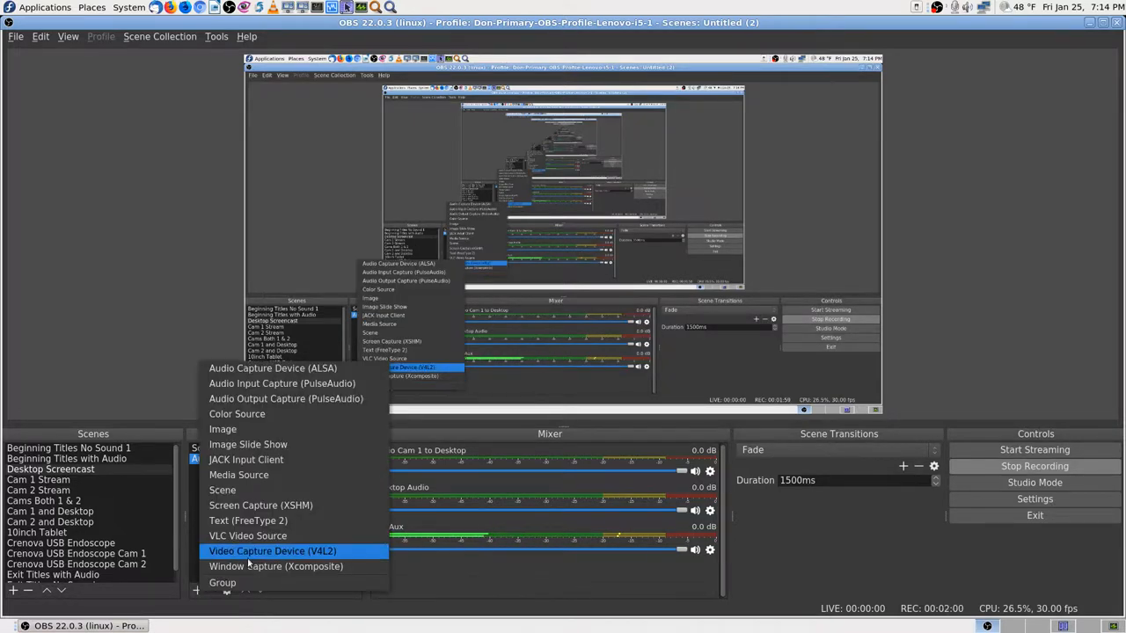
Create a VLC Video Source named 'Audio Cam 2 to Desktop' in Desktop Screencast
click(247, 536)
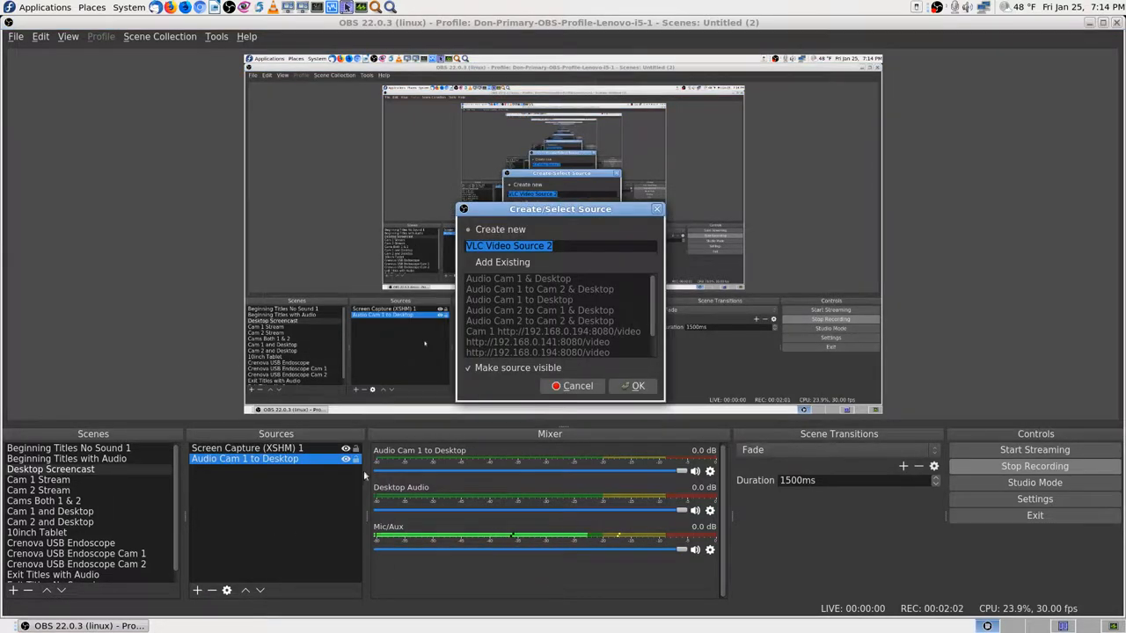
mouse_move(653, 258)
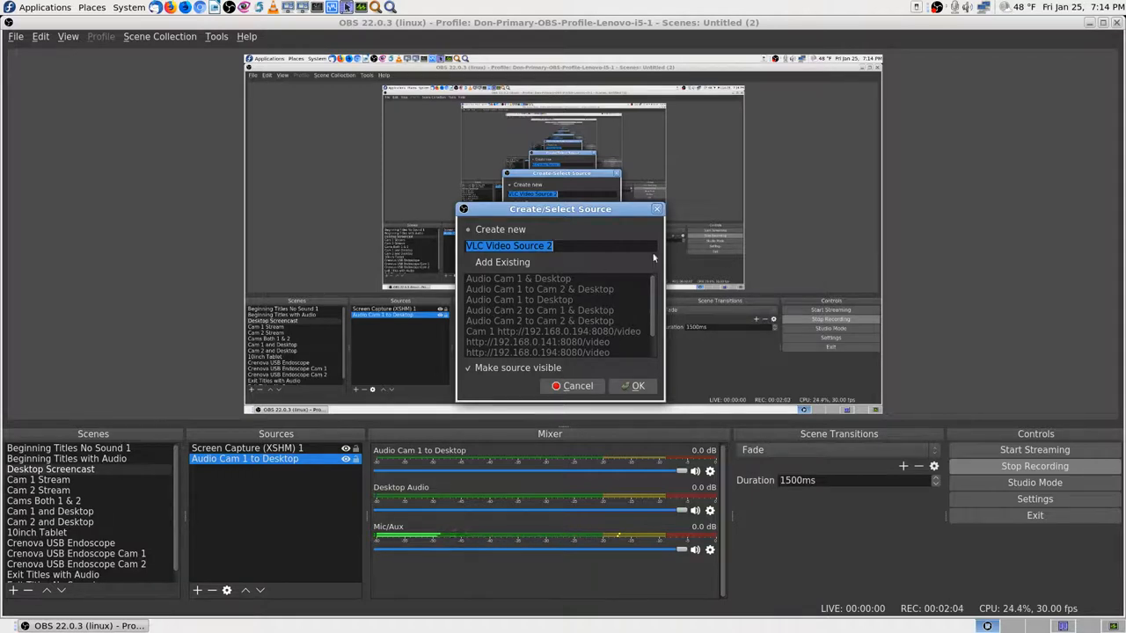
text(am 2 http://192.168.0.141:8080/audio.wav)
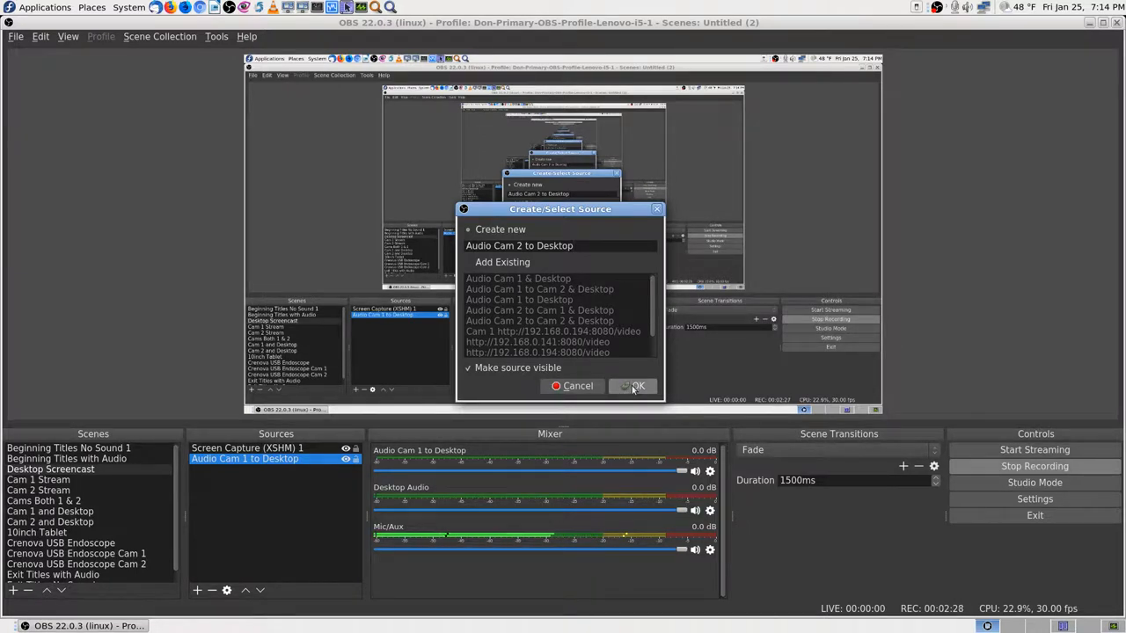
click(632, 386)
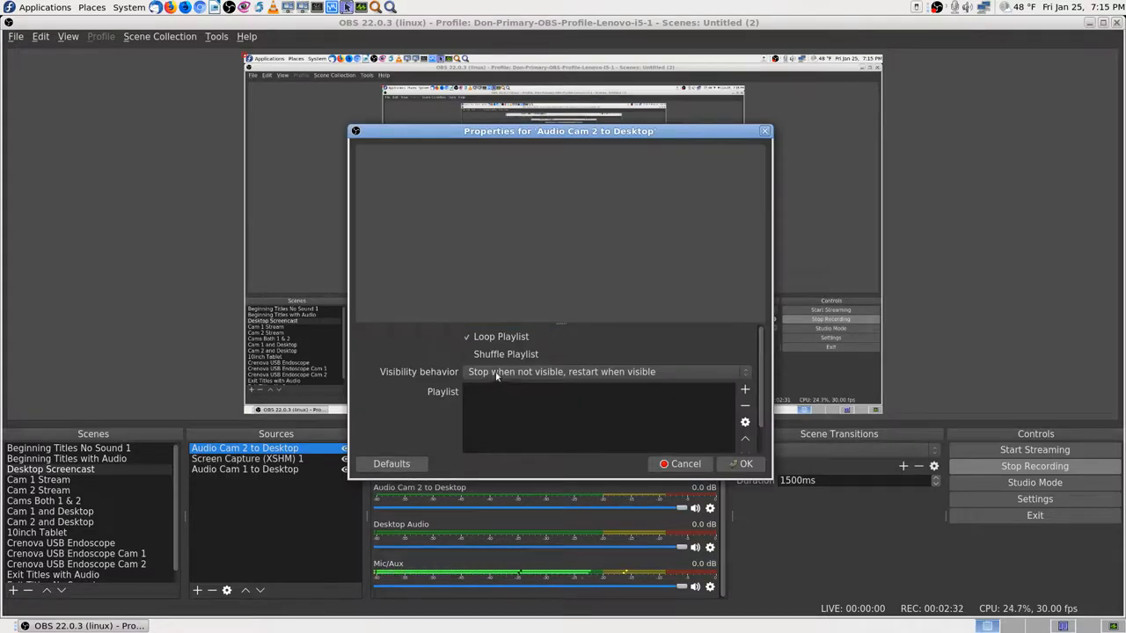
mouse_move(641, 379)
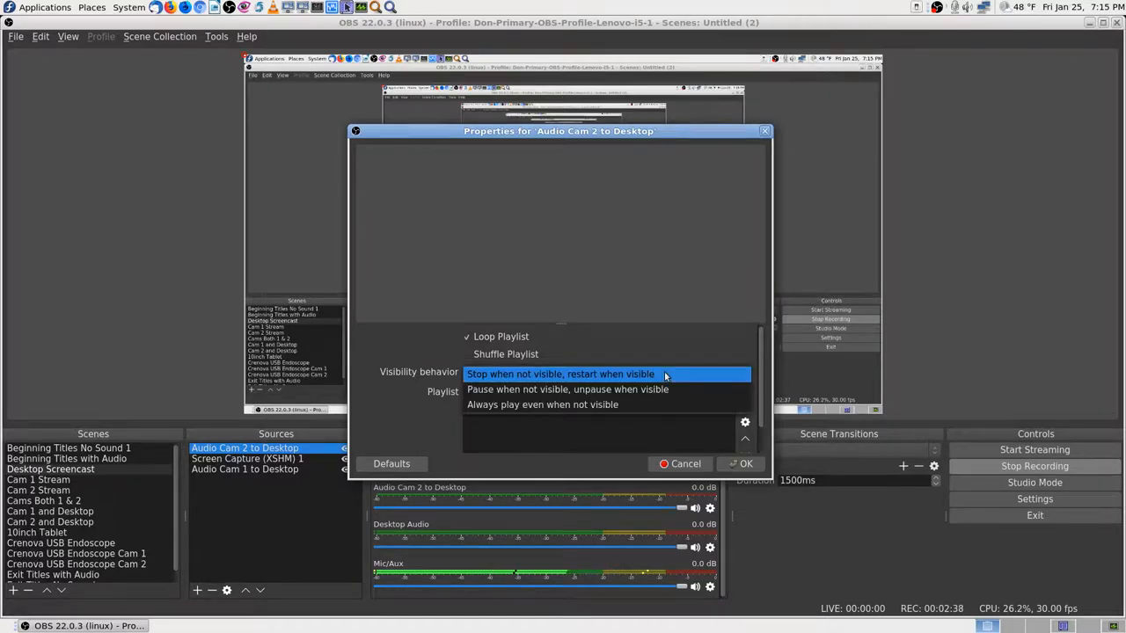
click(542, 404)
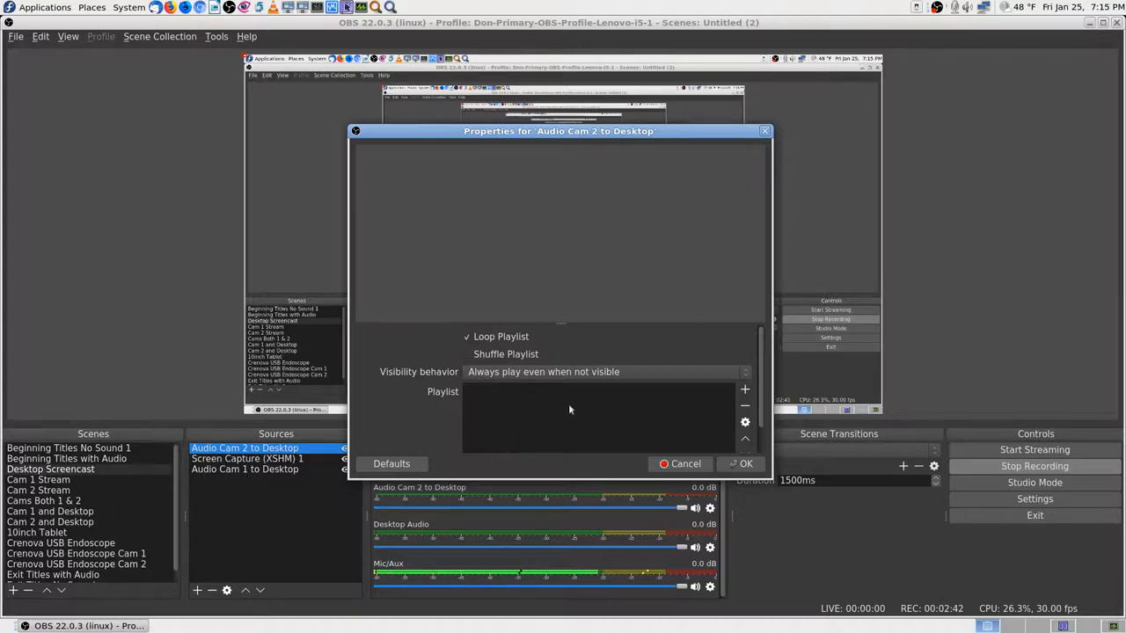
click(744, 389)
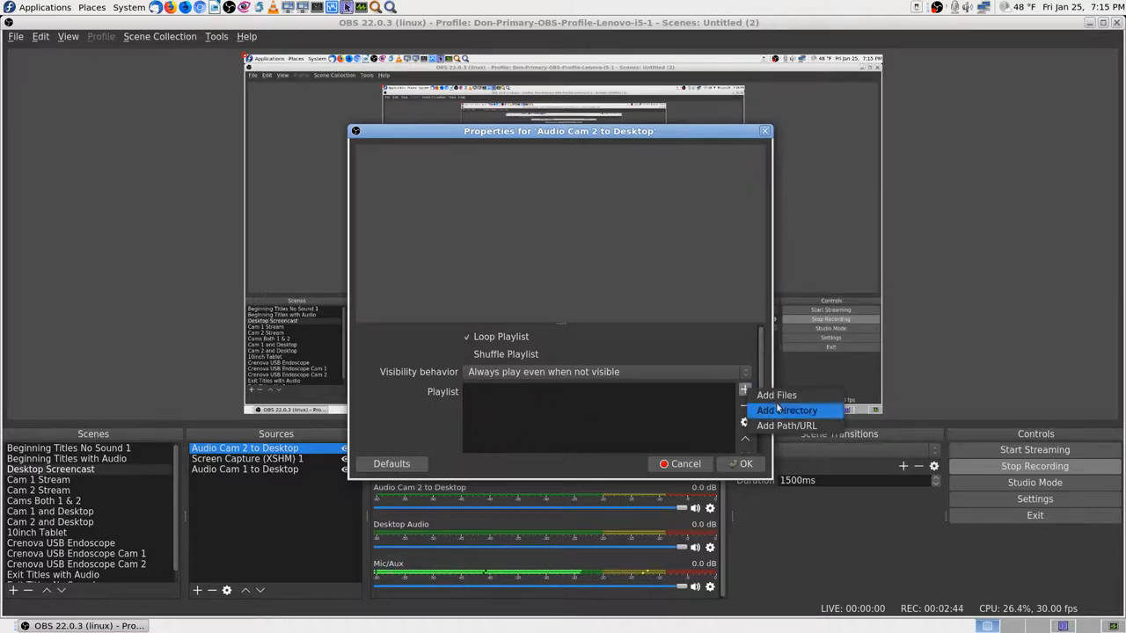
click(786, 425)
text(http://192.168.0.141:8080/audio.wav)
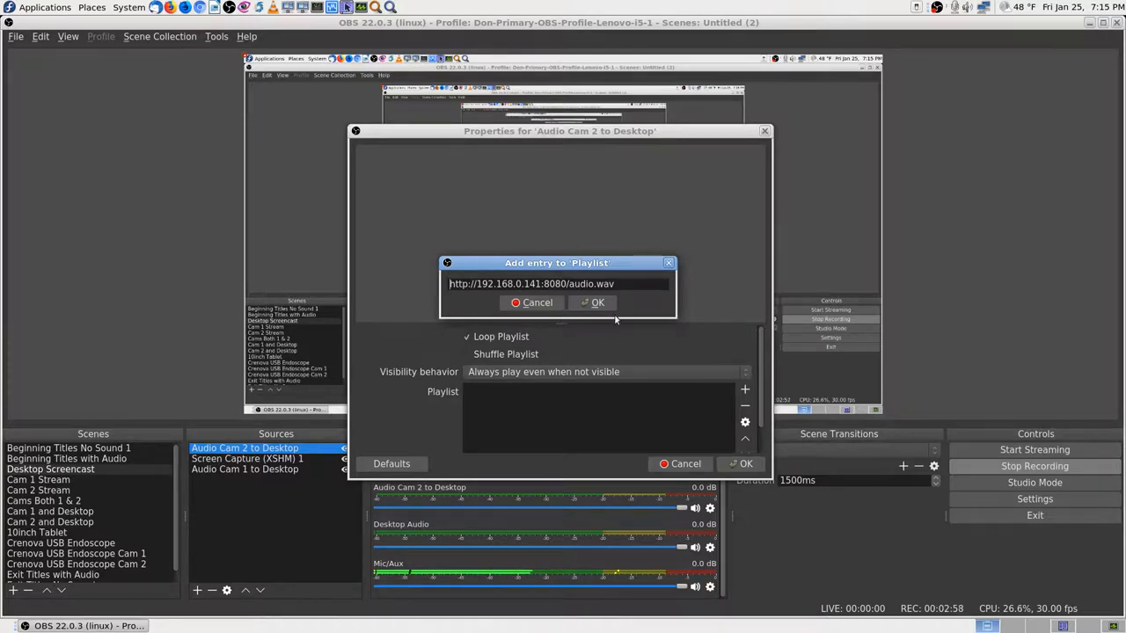
click(593, 301)
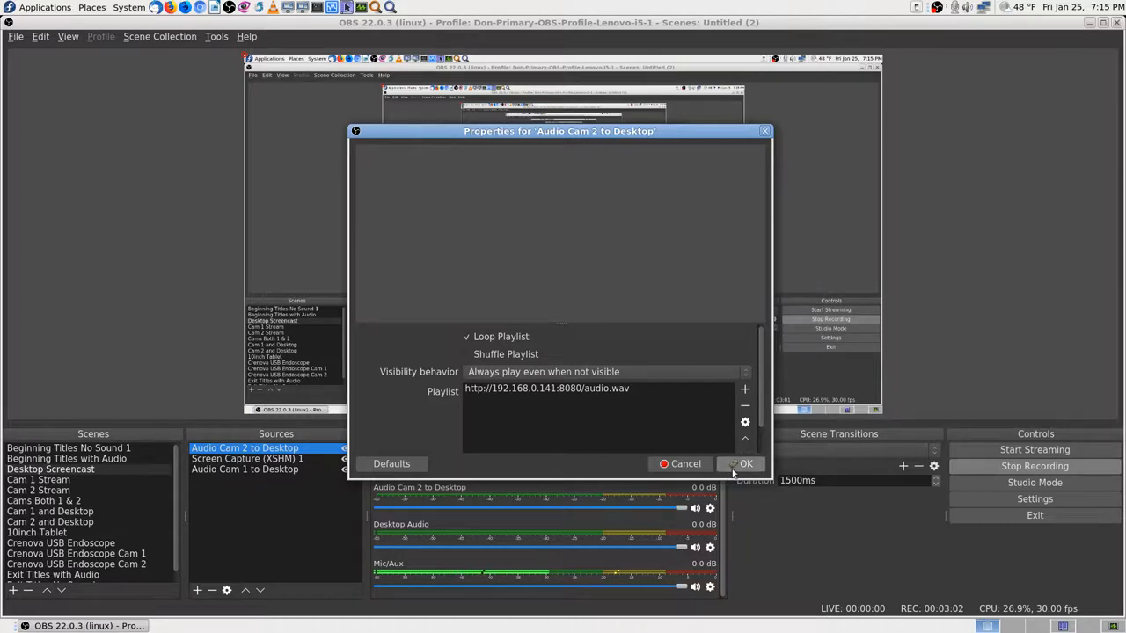
click(746, 464)
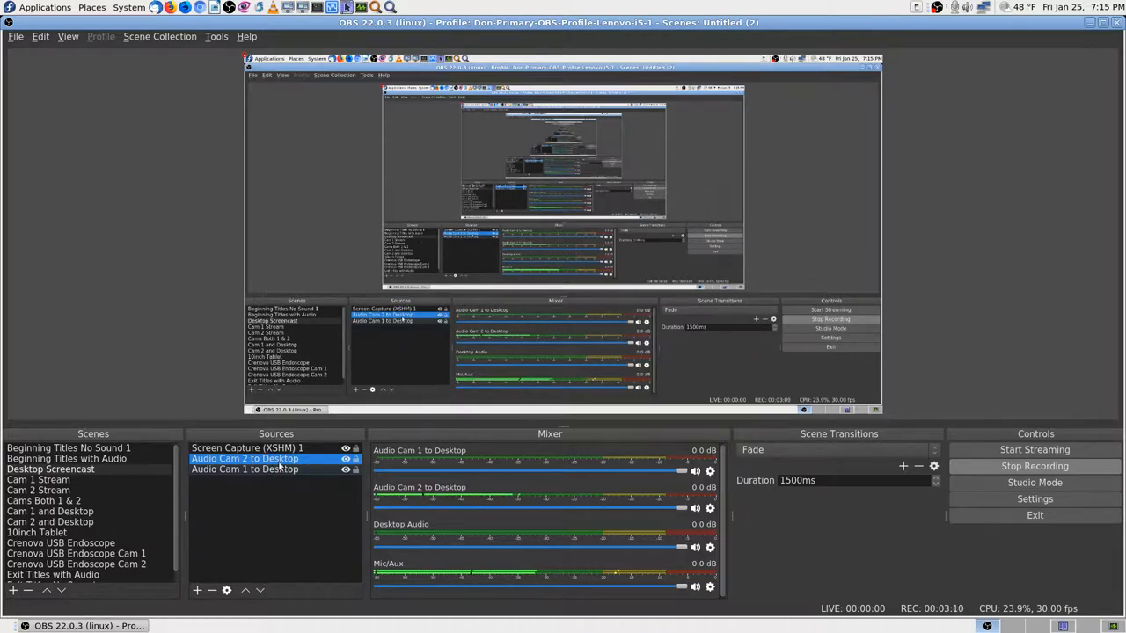
double_click(245, 458)
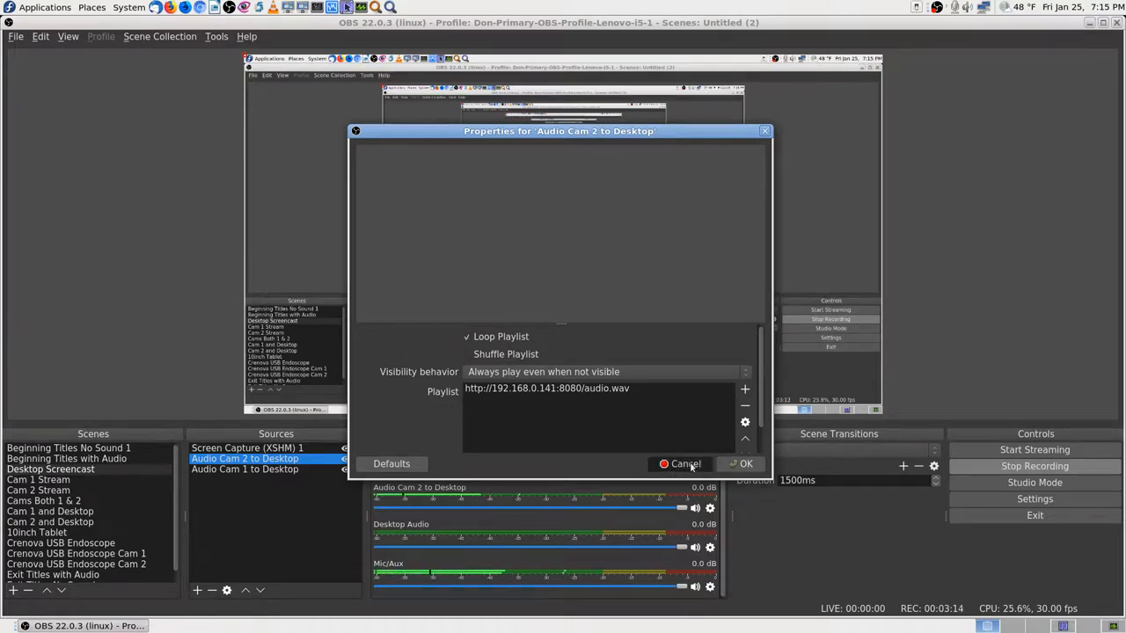
click(679, 464)
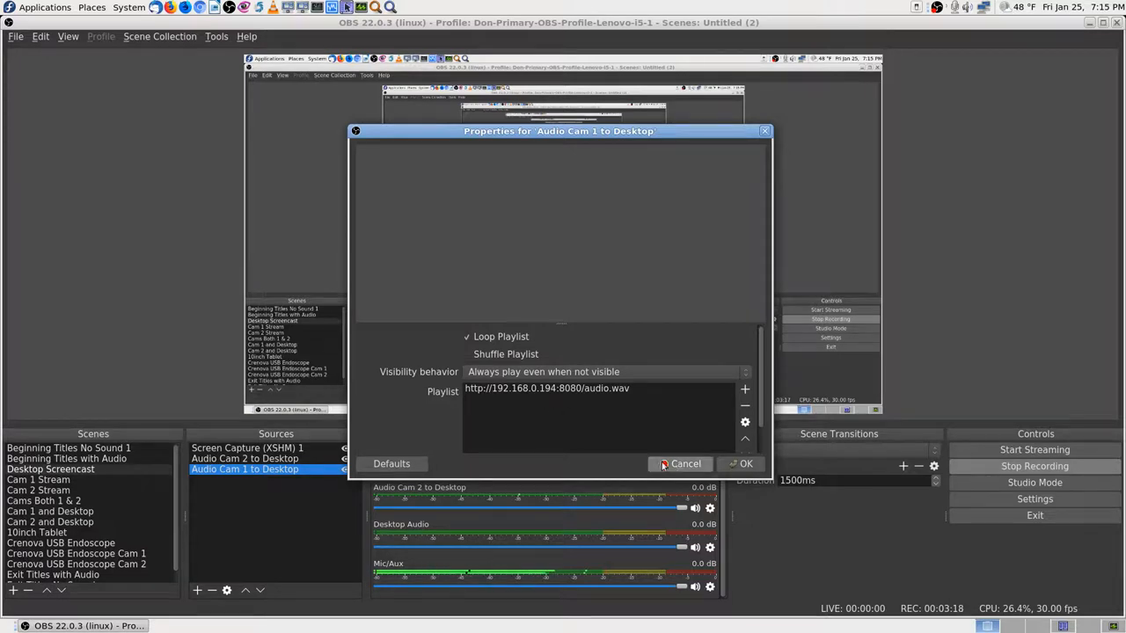
click(685, 463)
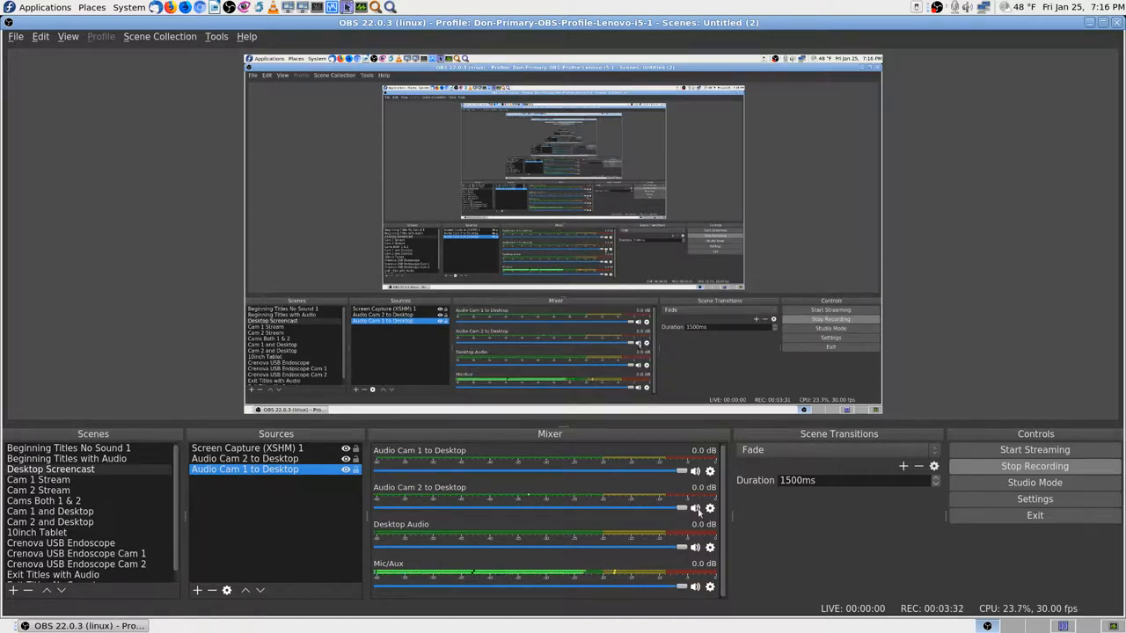
Mute Audio Cam 2 to Desktop in the mixer and select that source
click(695, 508)
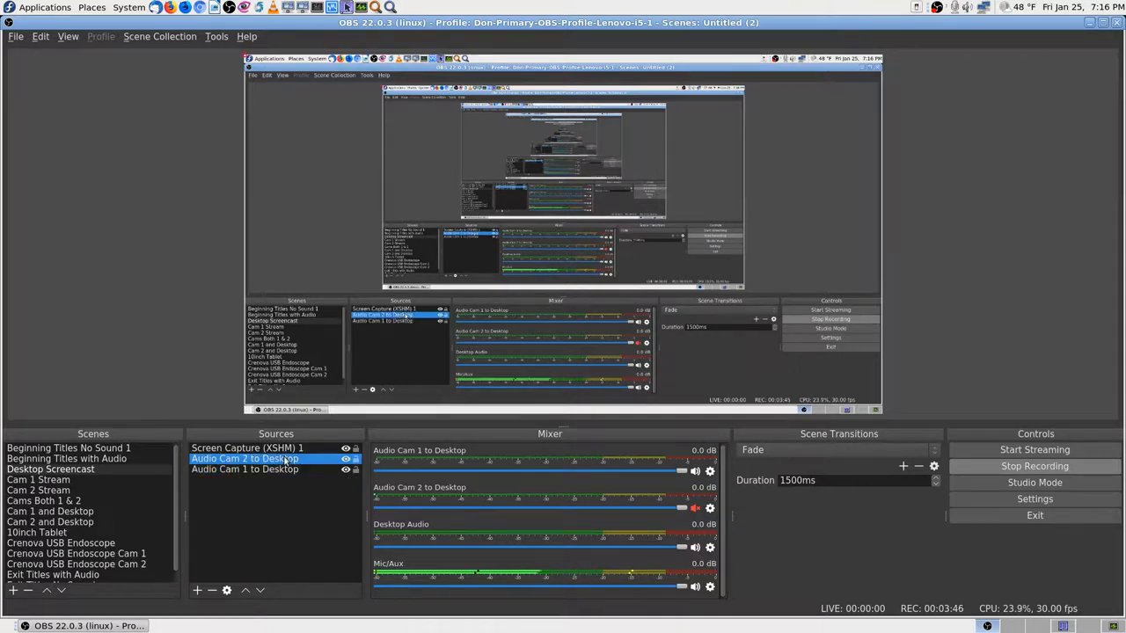
click(245, 469)
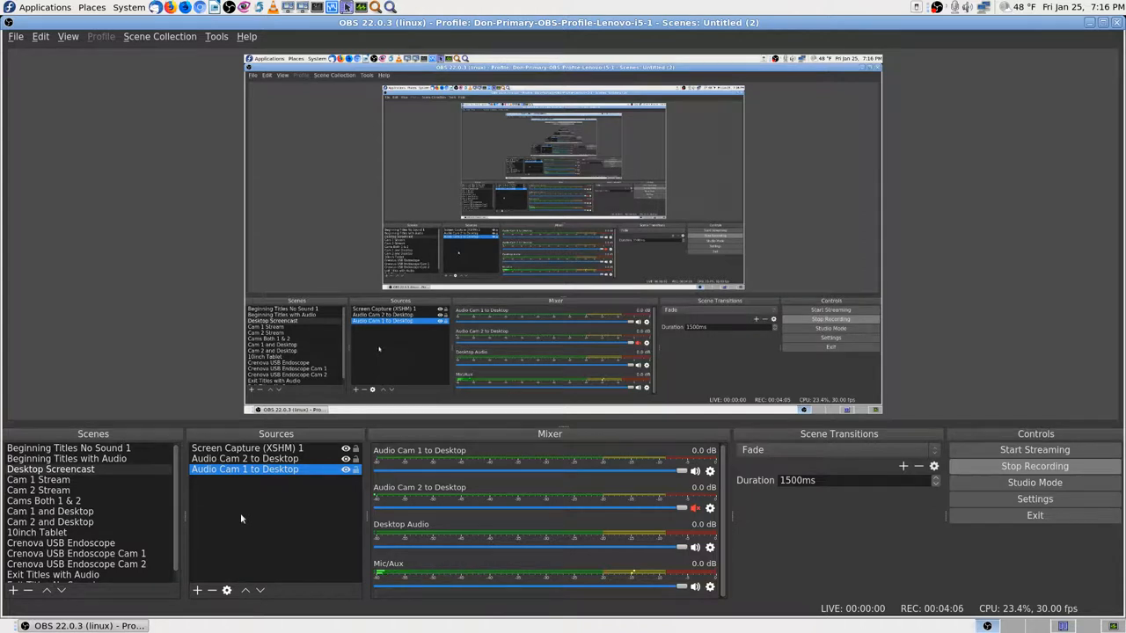
mouse_move(289, 507)
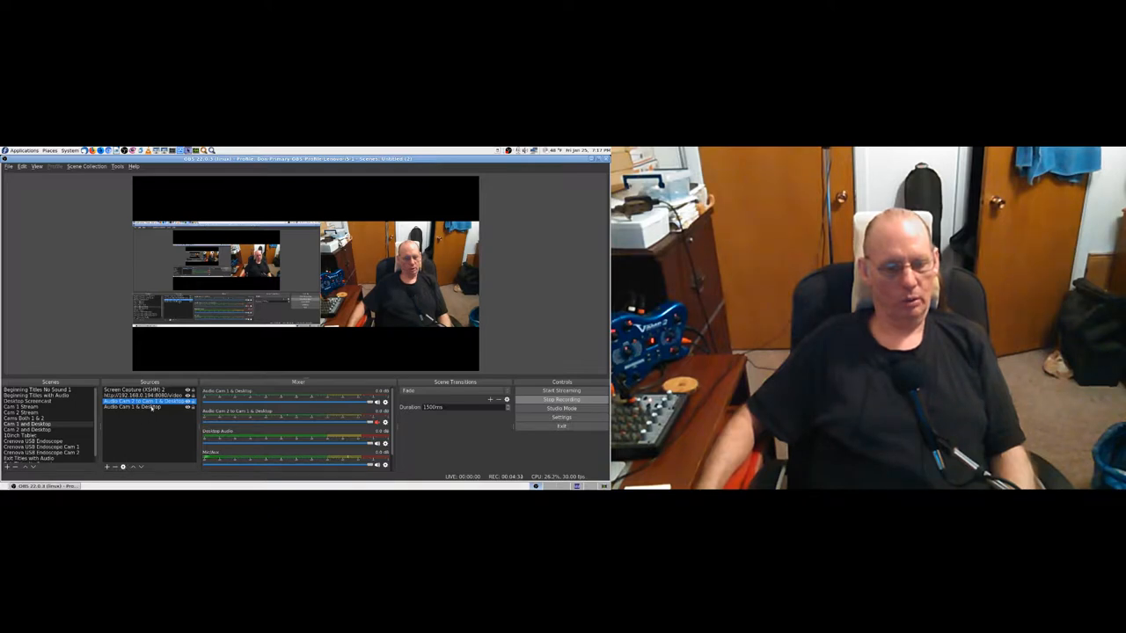
double_click(132, 402)
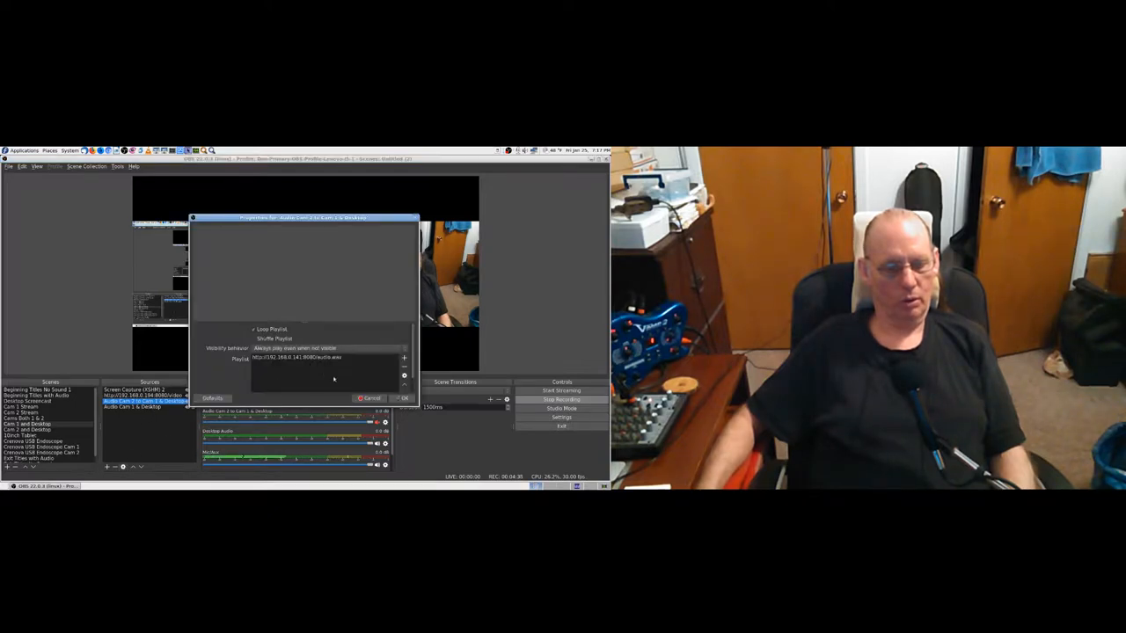
click(404, 399)
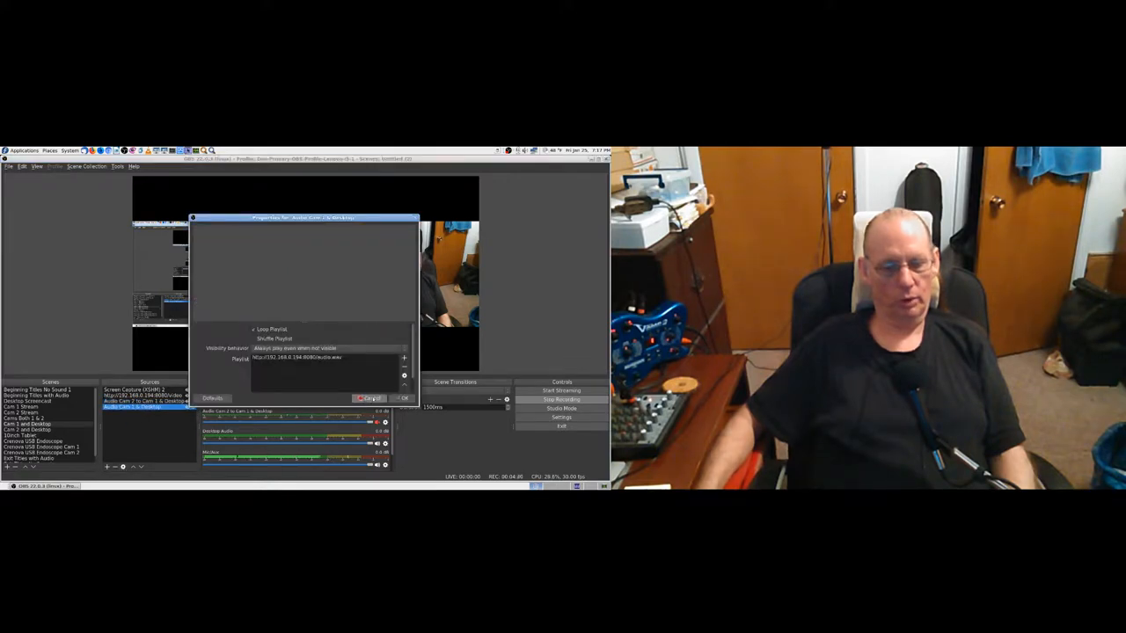
click(404, 399)
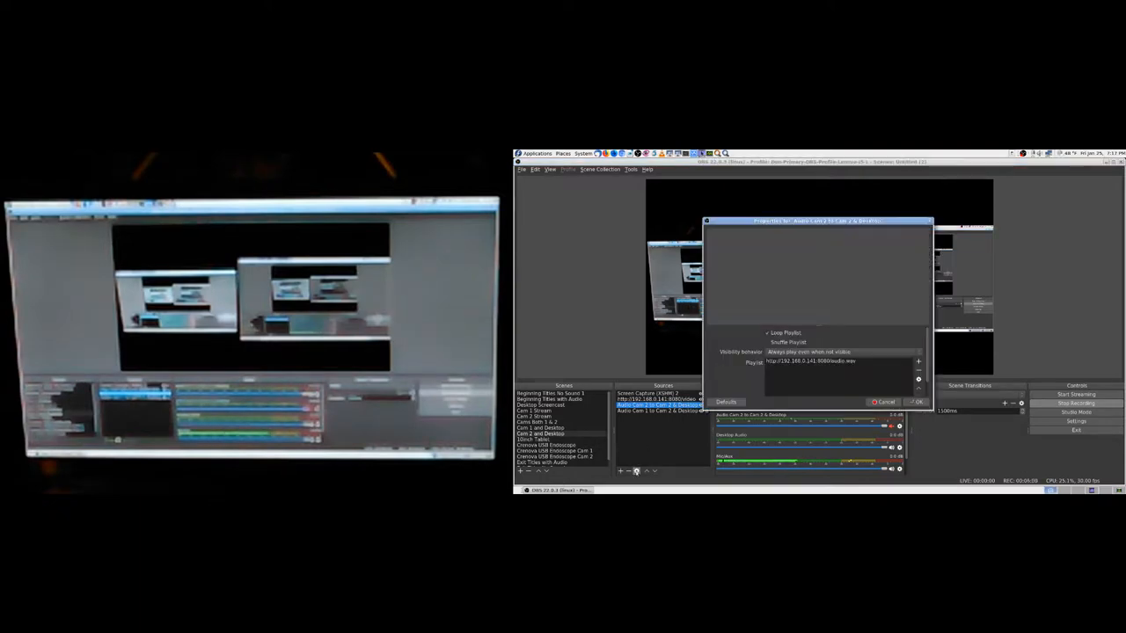
Close the Cam 2 audio properties unchanged and open the Cam 1 audio source's properties
click(917, 402)
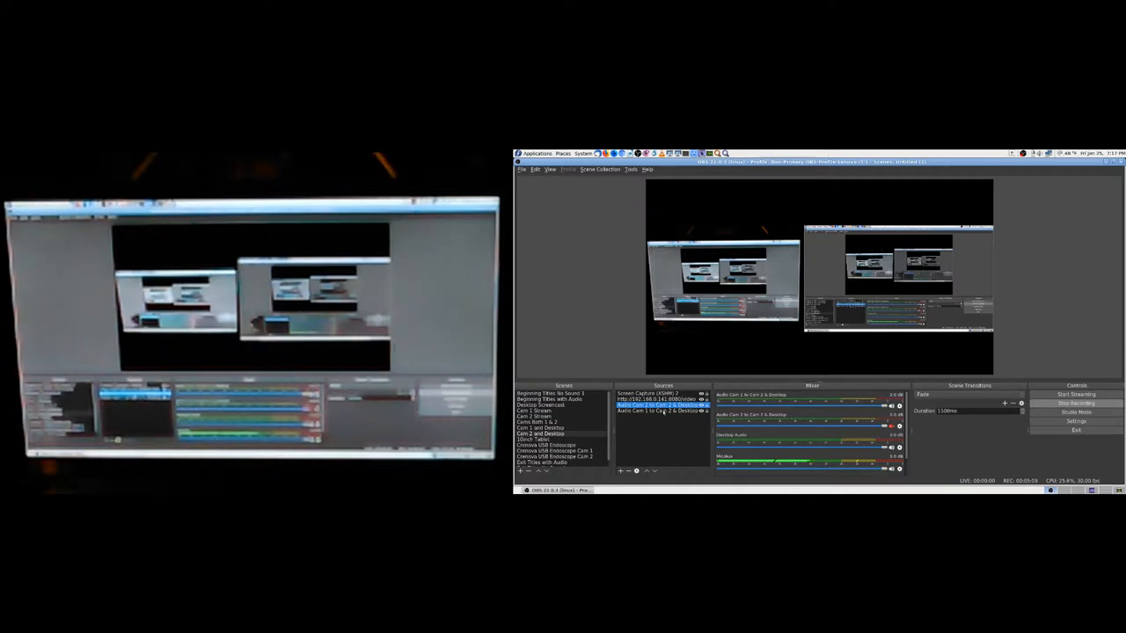
double_click(659, 406)
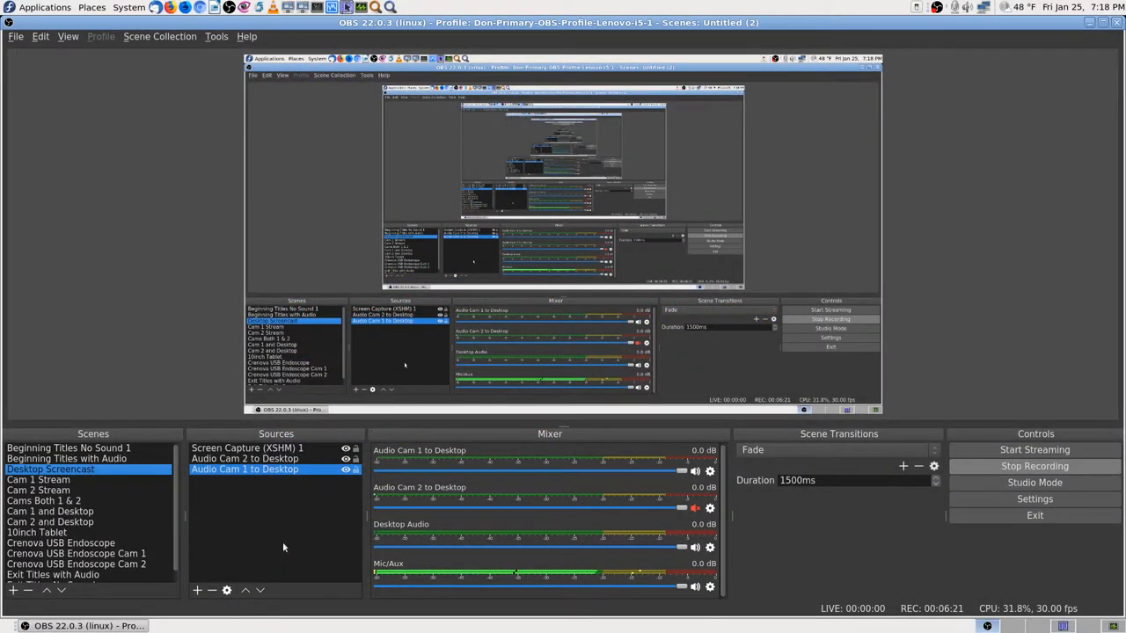
mouse_move(282, 523)
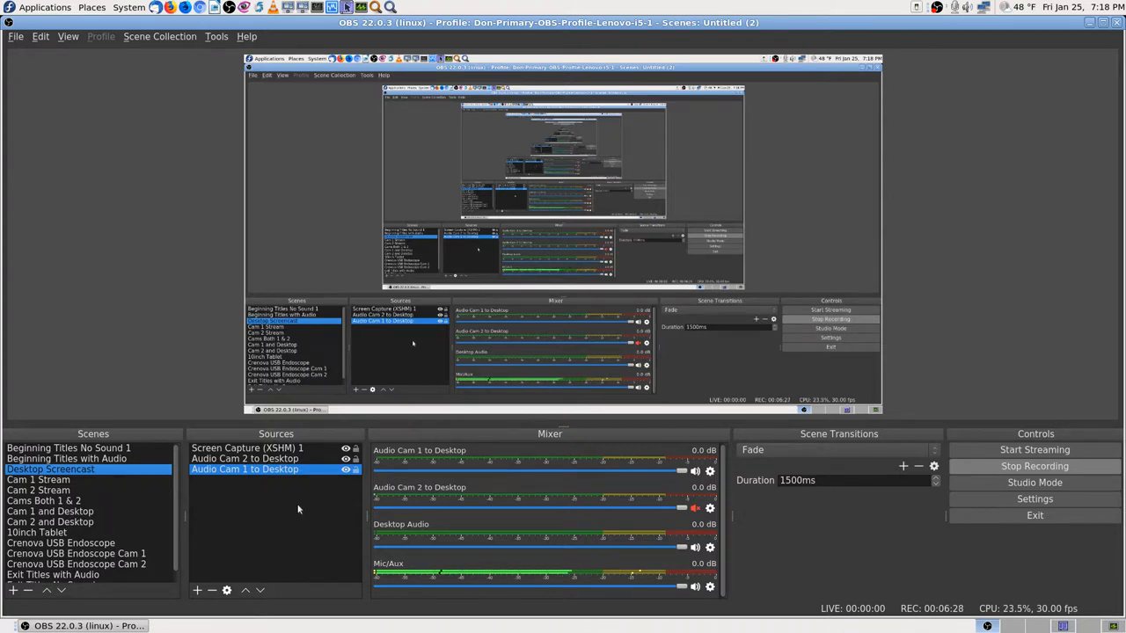
mouse_move(852, 556)
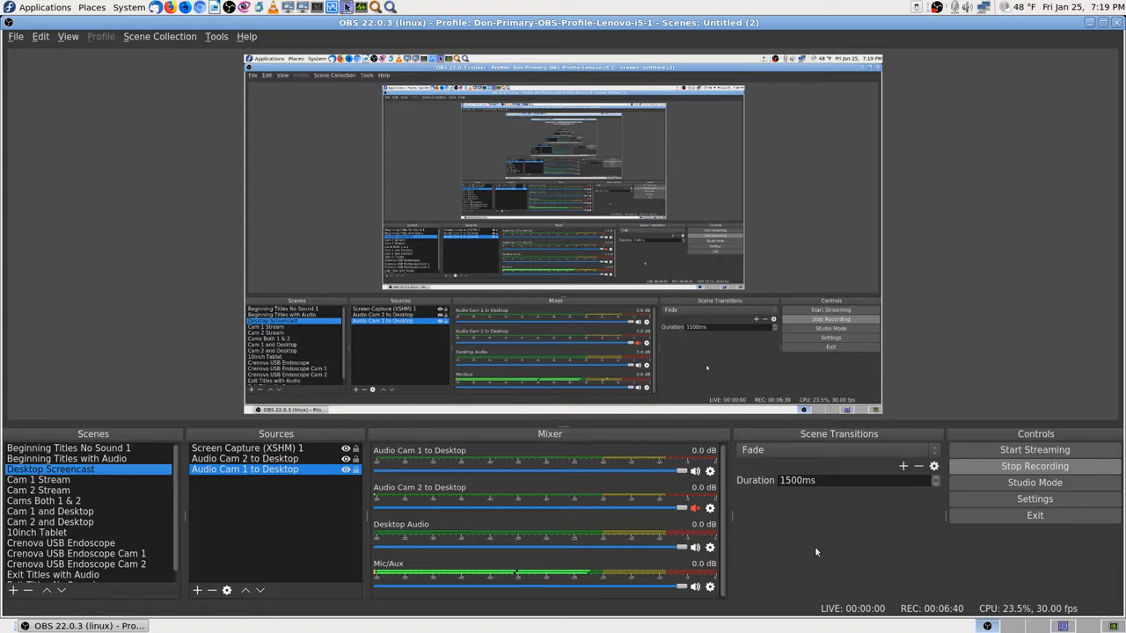
mouse_move(325, 536)
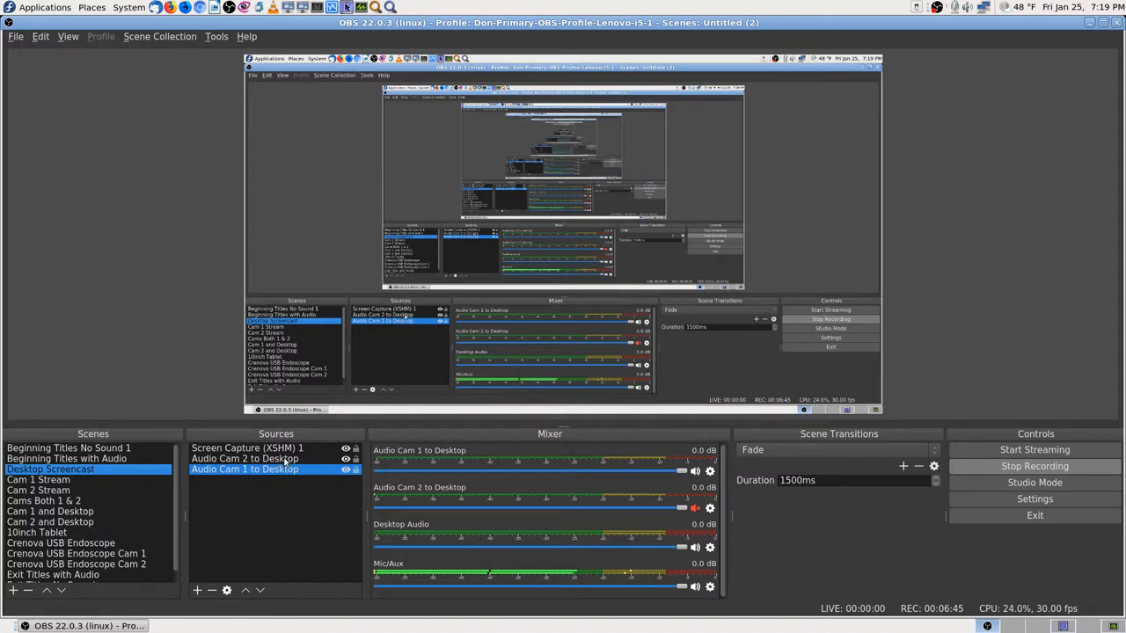
click(245, 458)
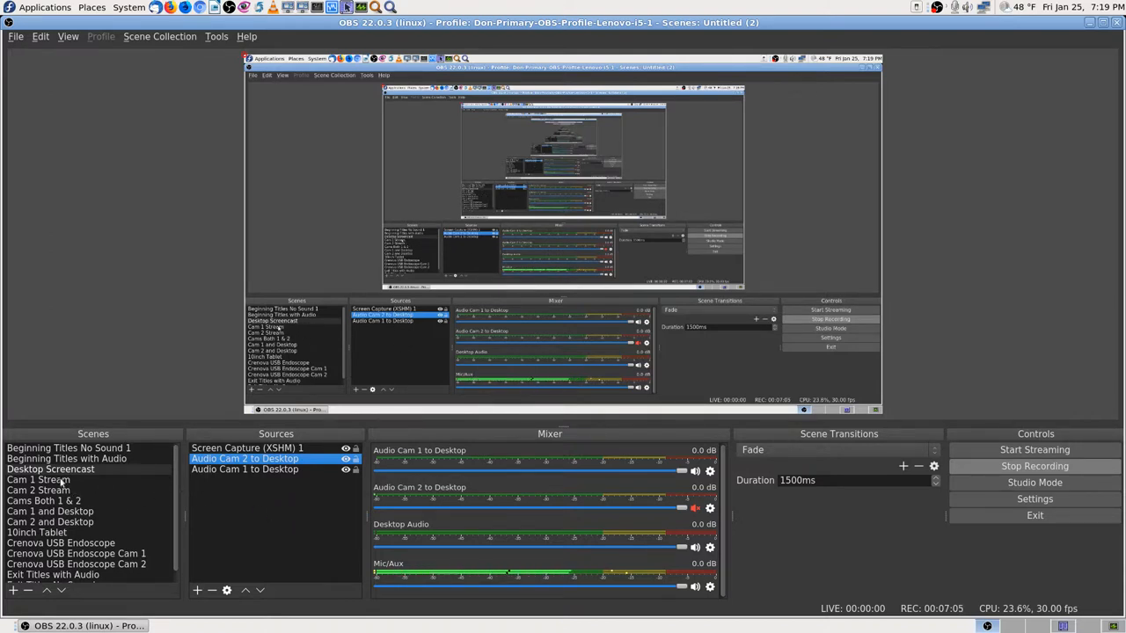
click(37, 479)
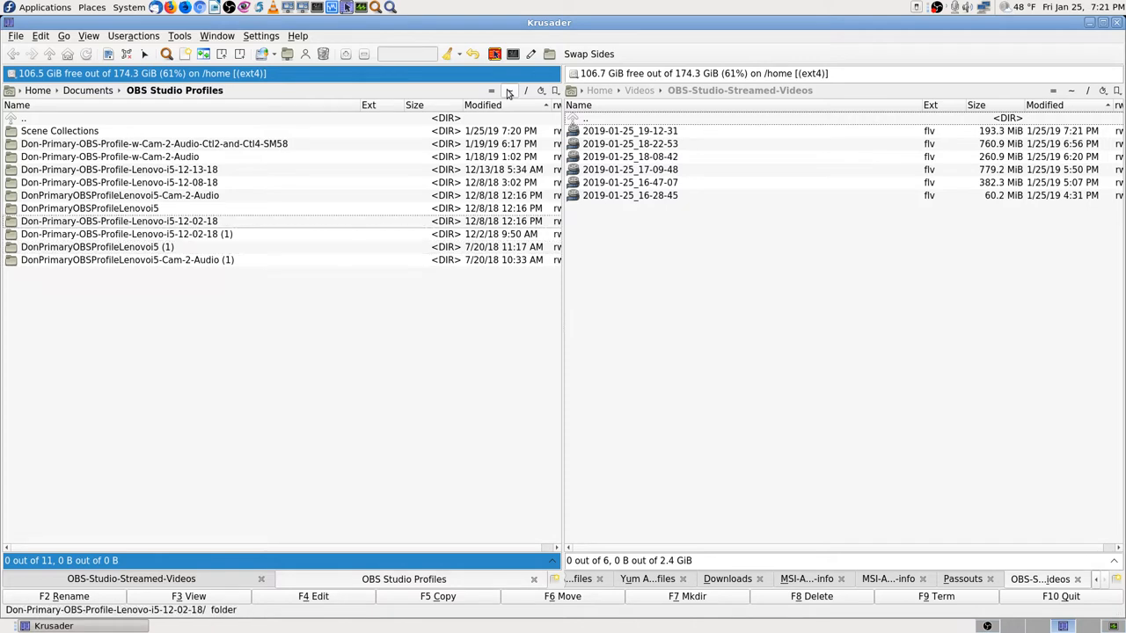
Trash the old Cam-2-Audio-Ctl2-and-Ctl4-SM58 profile folder, then open the ScreenShots Lenovo i5 Fedora 28 folder
click(154, 143)
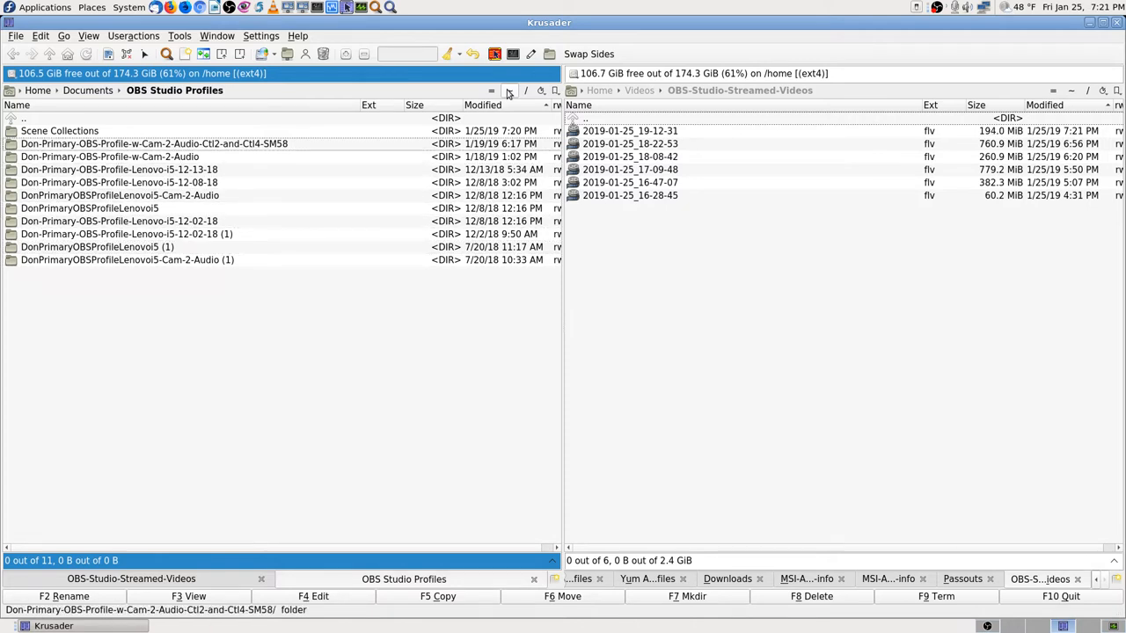
double_click(154, 143)
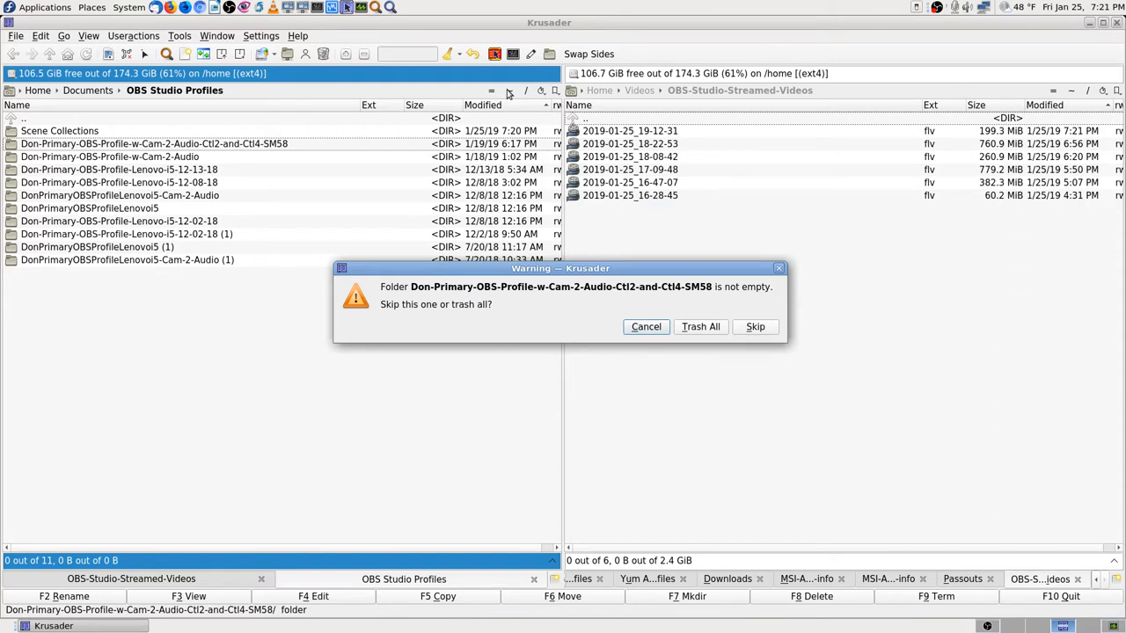
click(701, 327)
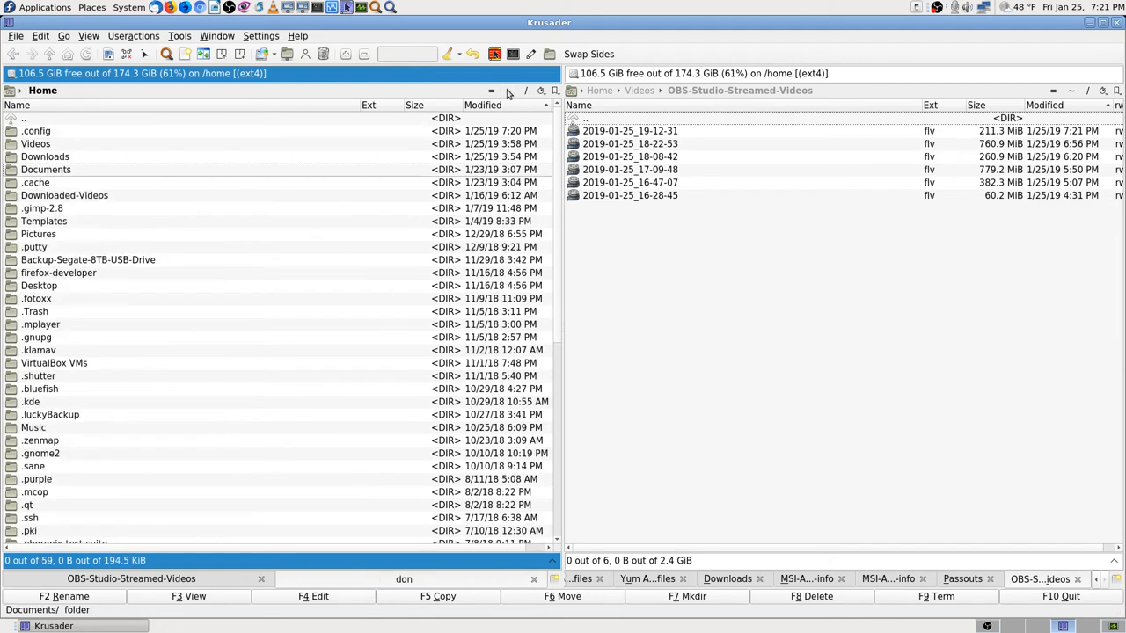
text(pi)
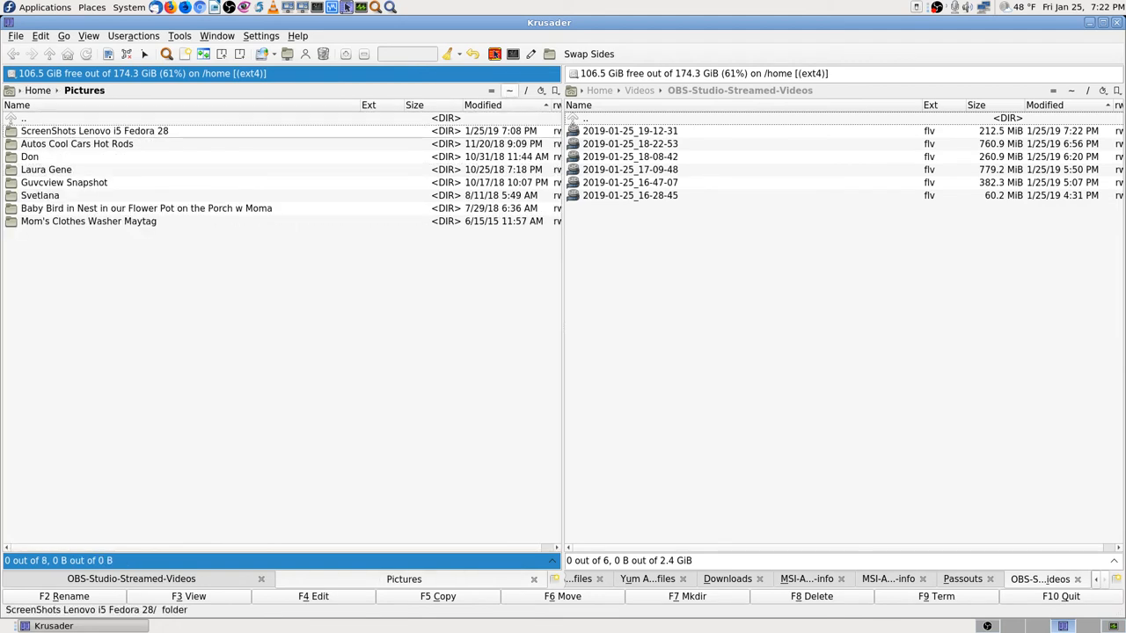
double_click(94, 131)
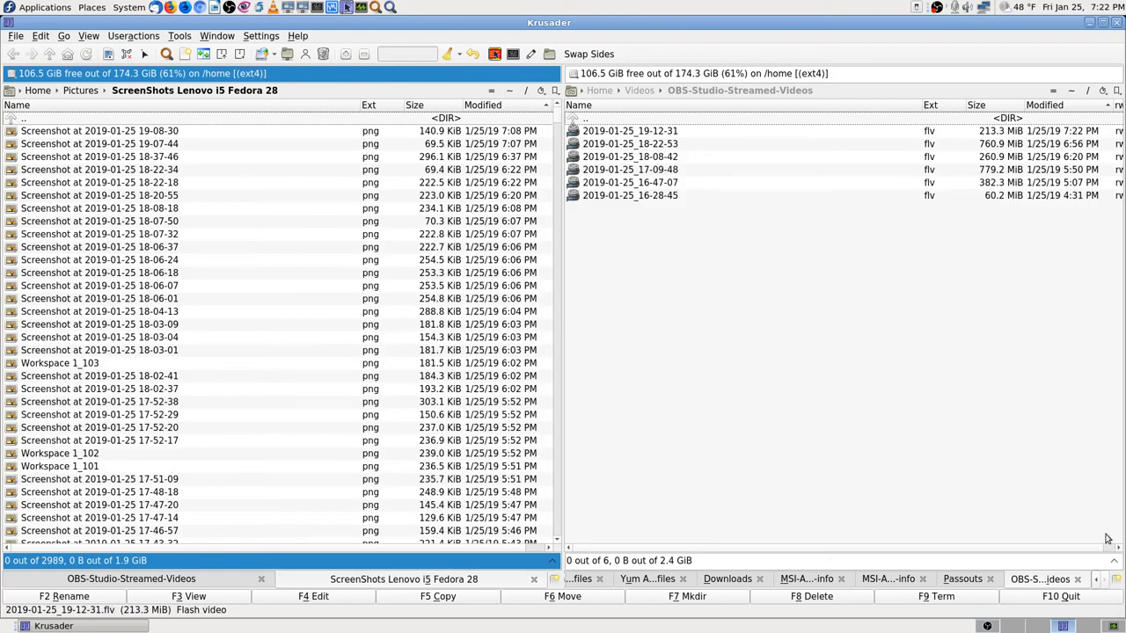